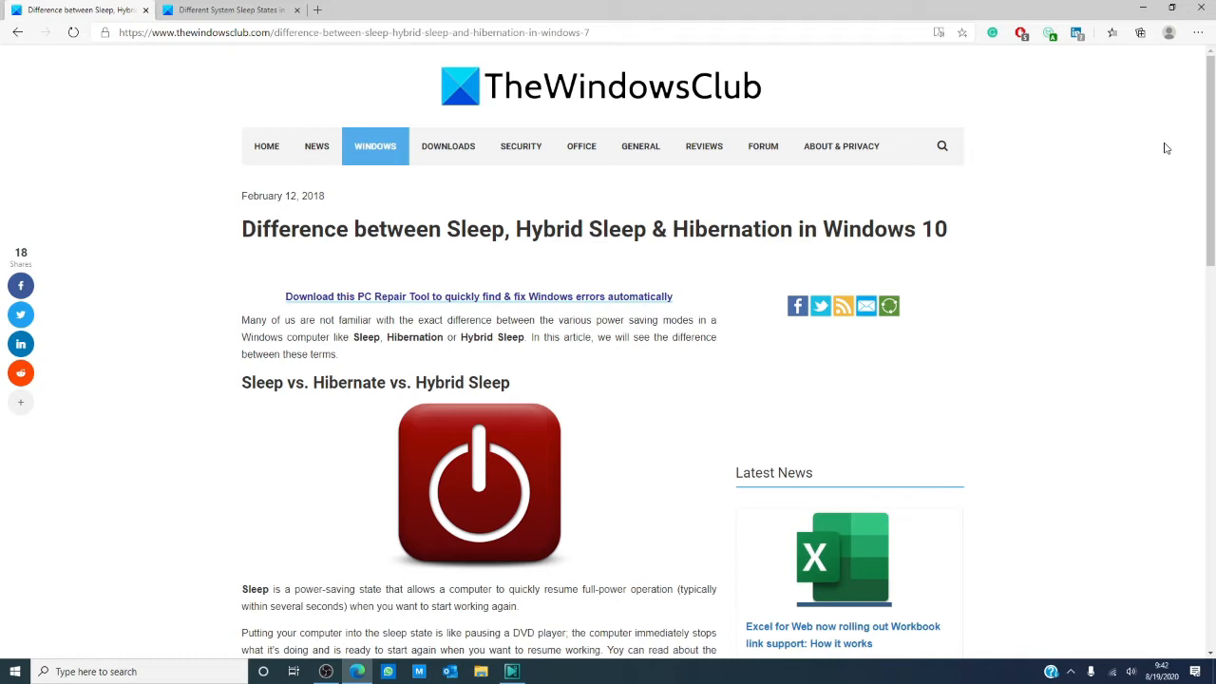
mouse_move(306, 11)
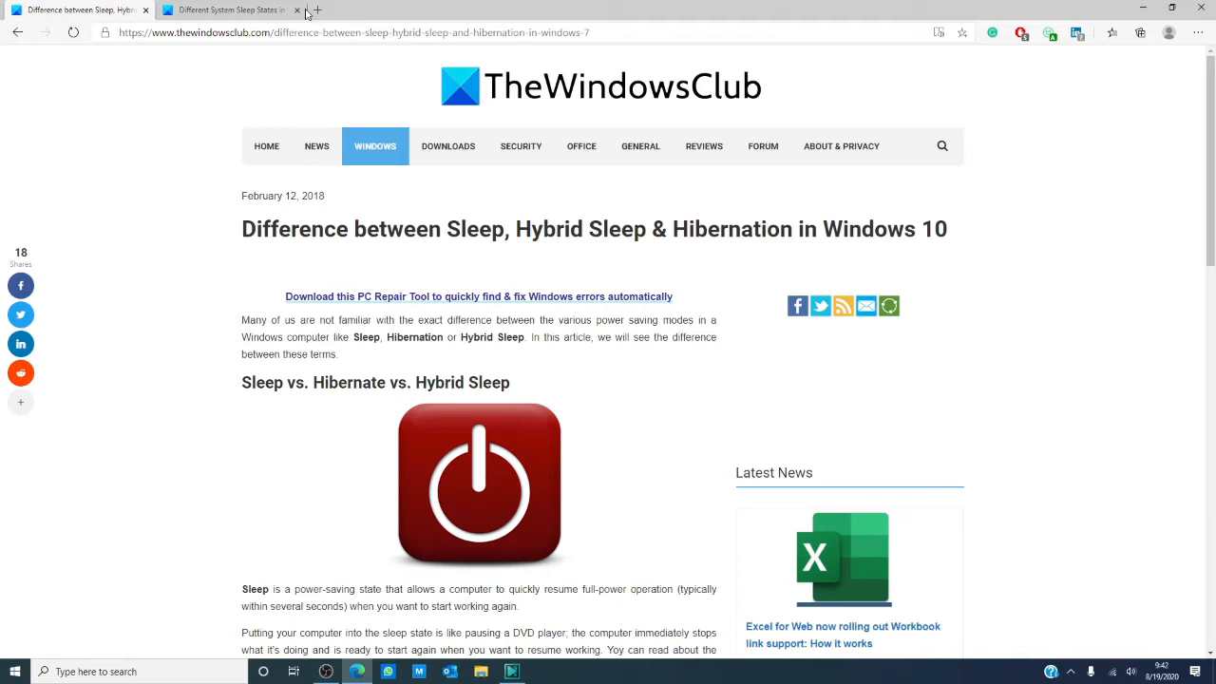
Minimize Edge after the sleep-versus-hibernation article, leaving the Windows desktop.
click(228, 9)
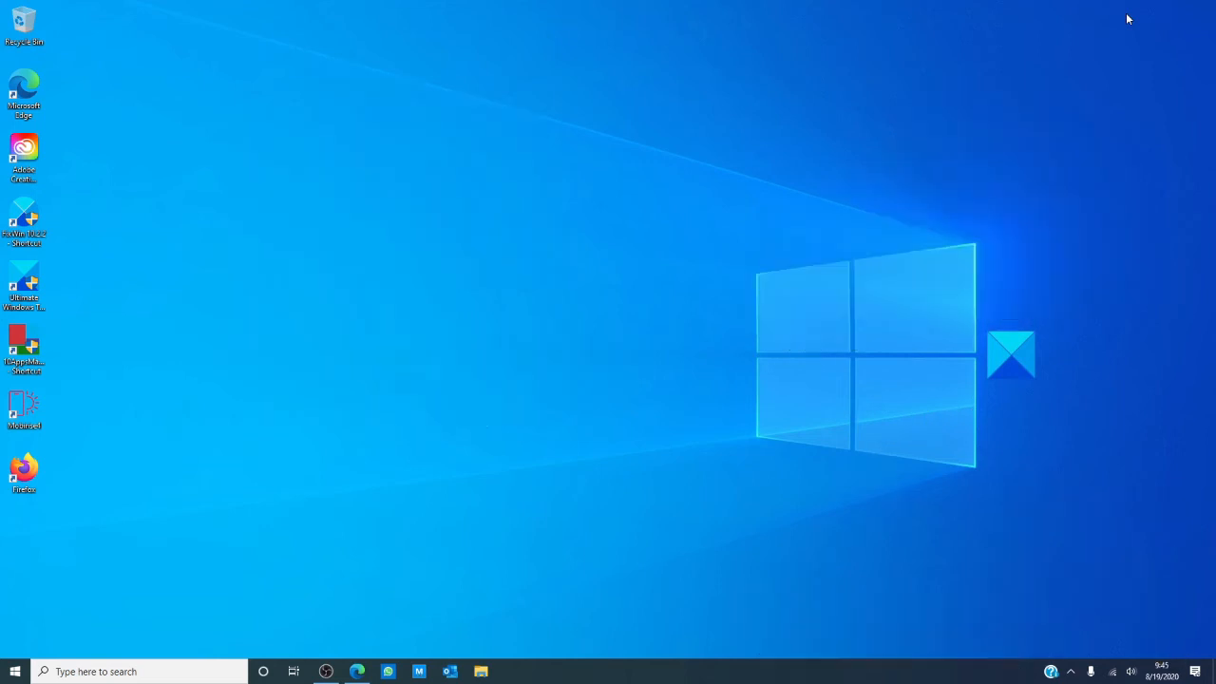
Show Settings > System > Power & sleep with sleep set to Never when plugged in.
click(513, 672)
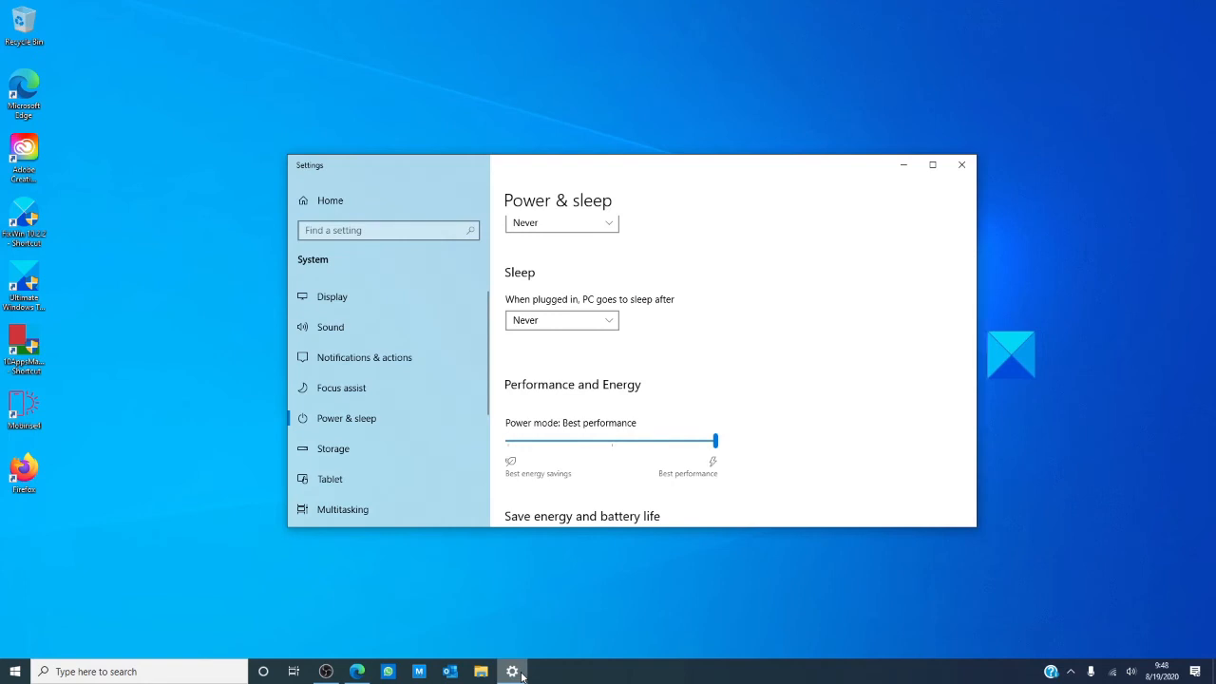
mouse_move(597, 646)
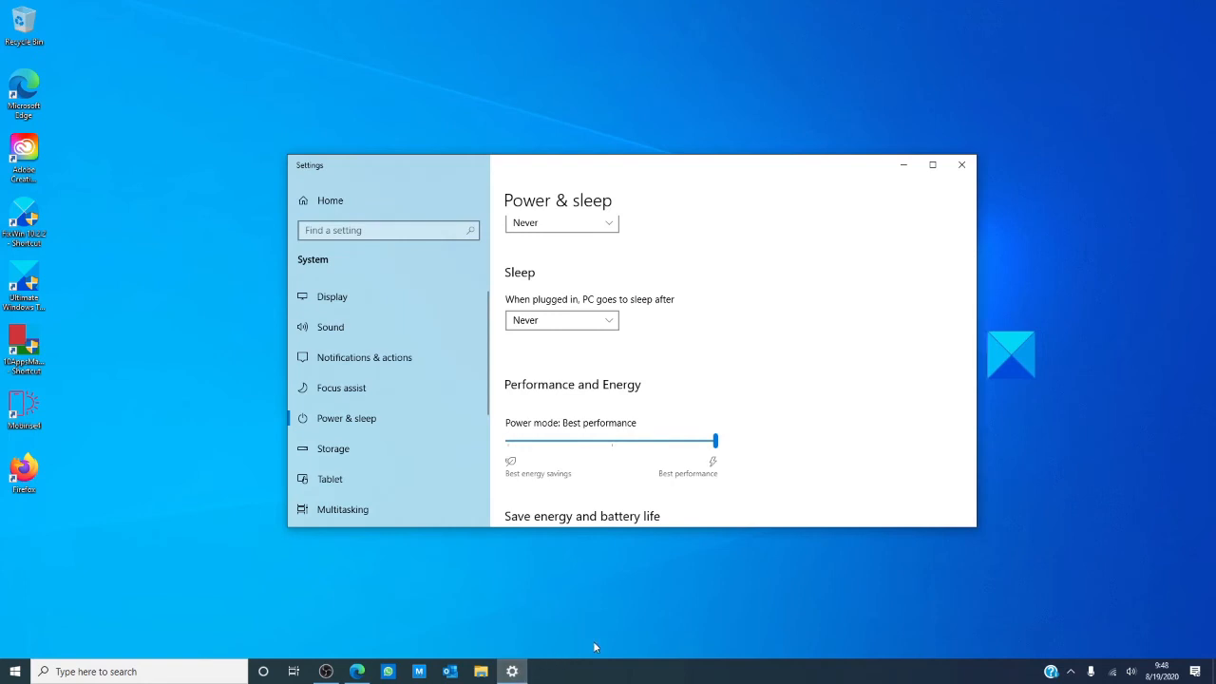
mouse_move(790, 547)
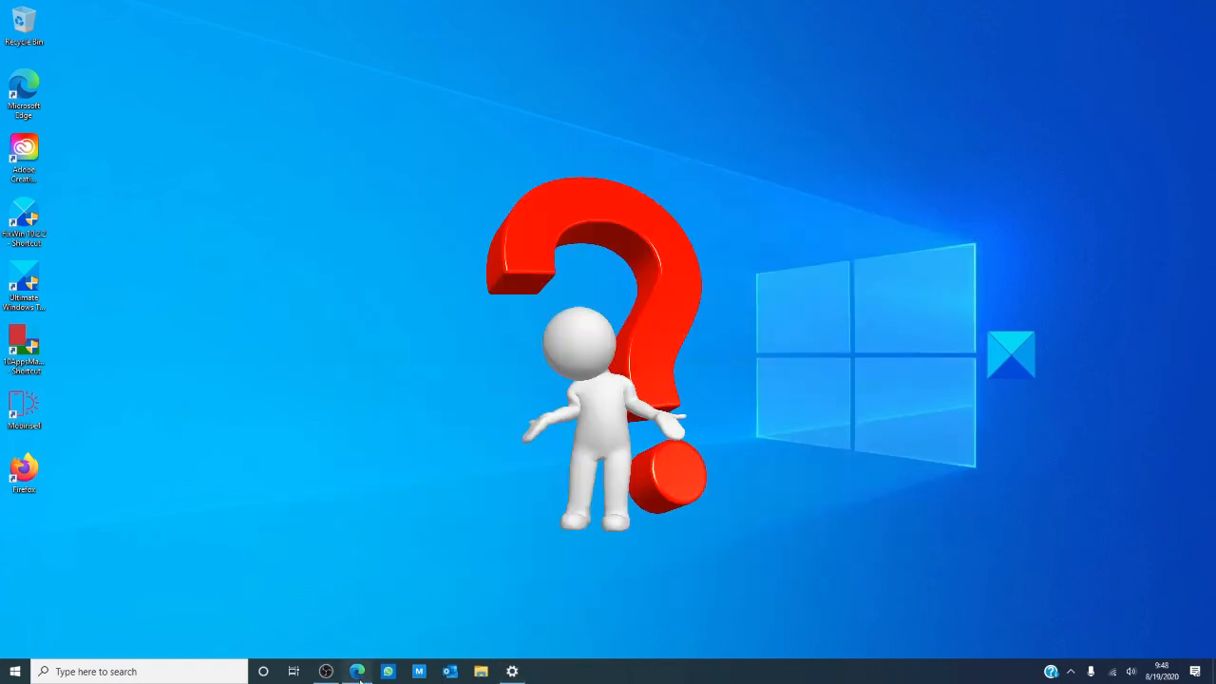
Switch back to Edge showing TheWindowsClub's 'Different System Sleep States' article.
click(357, 672)
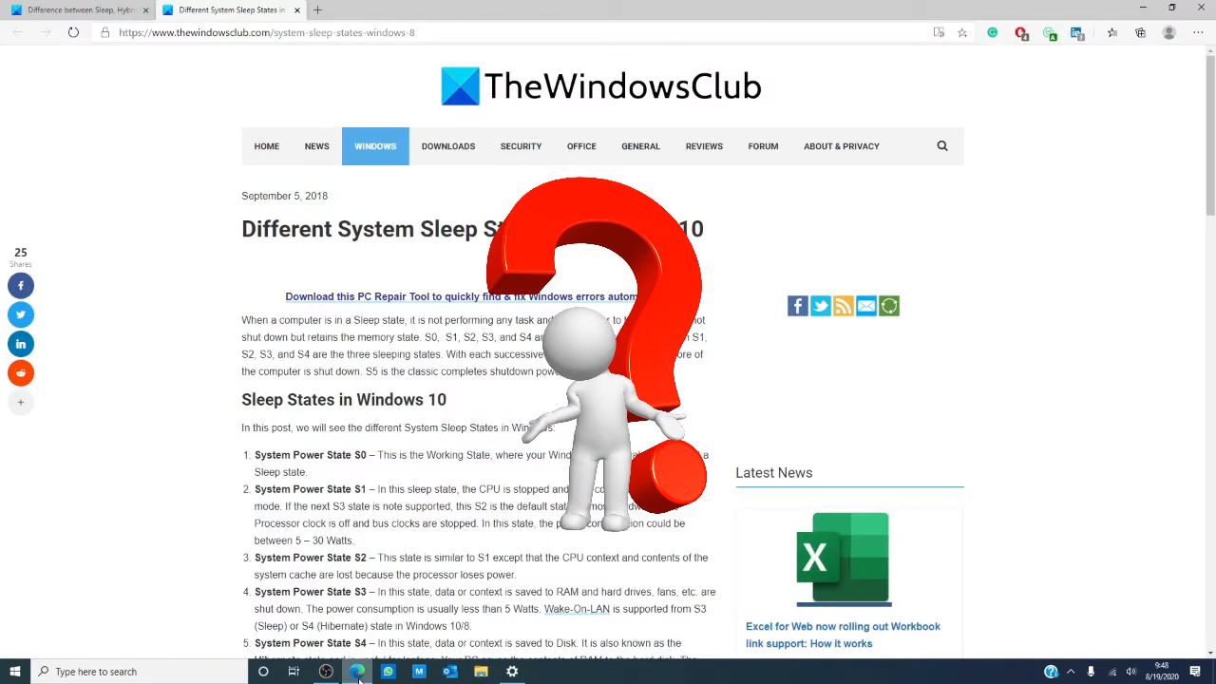